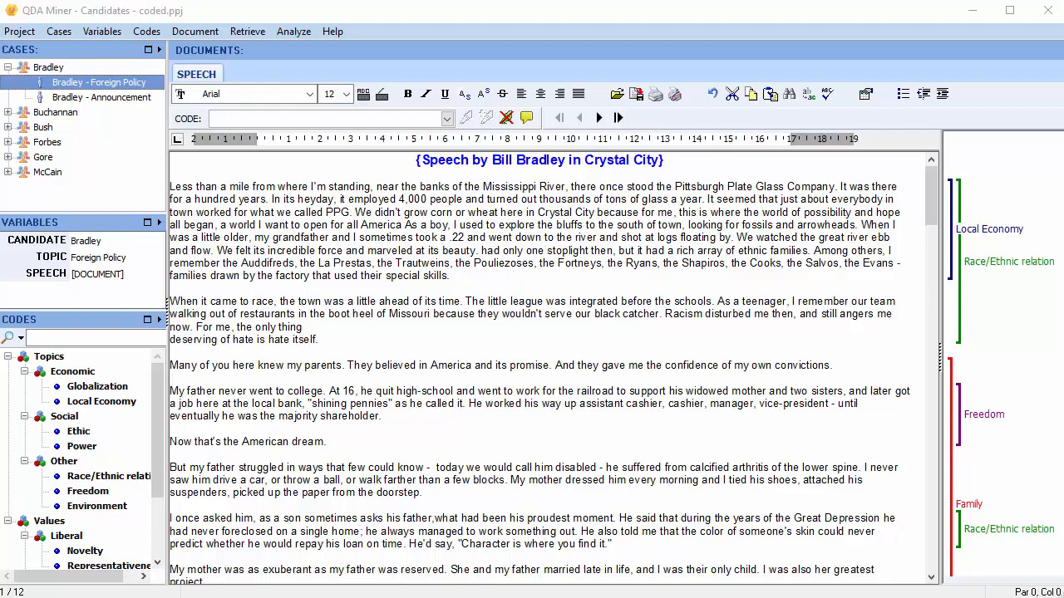
Leave the coded Bradley speech project in QDA Miner and open Windows Settings.
left_click(19, 31)
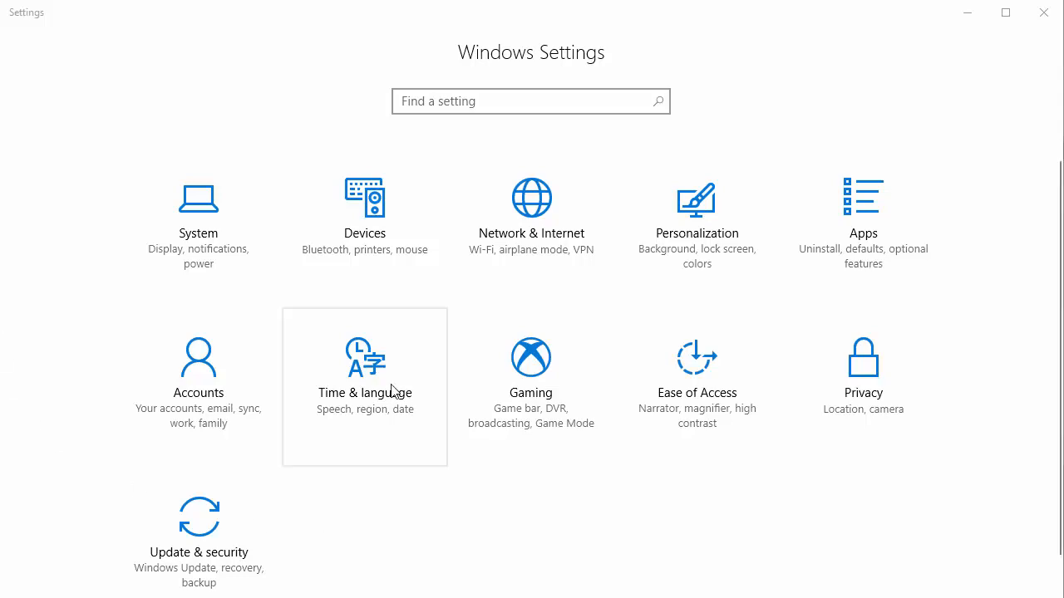
Go from Time & language and Region & language to Control Panel's Clock, Language, and Region page.
left_click(364, 366)
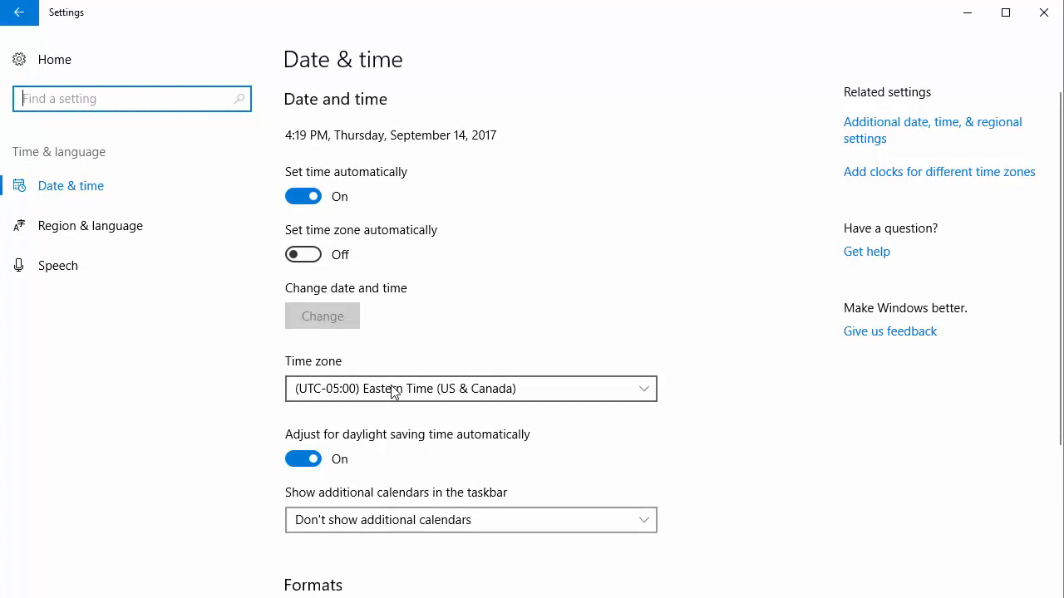
left_click(90, 225)
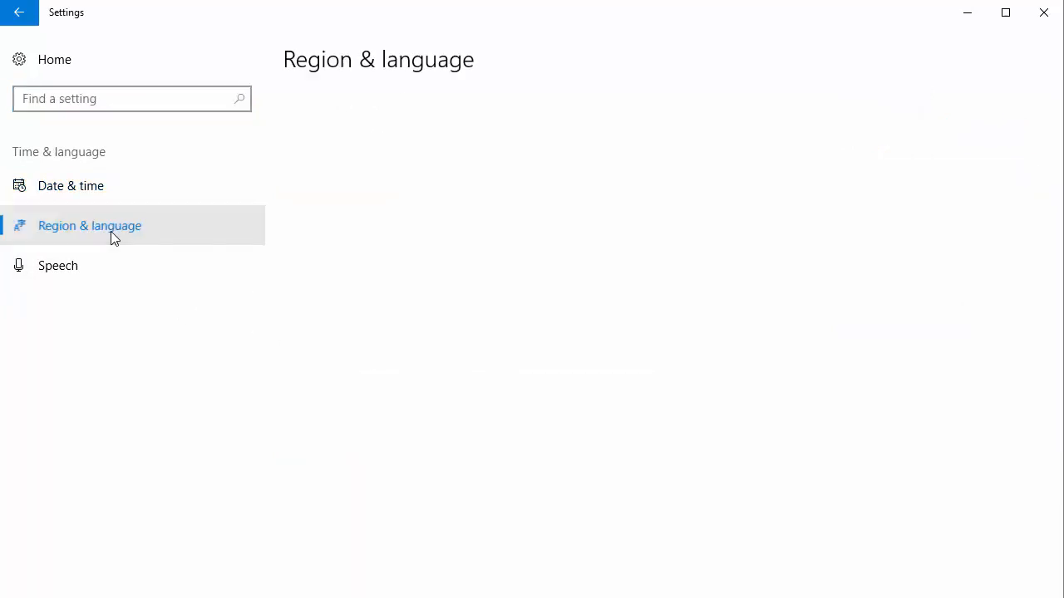
left_click(90, 226)
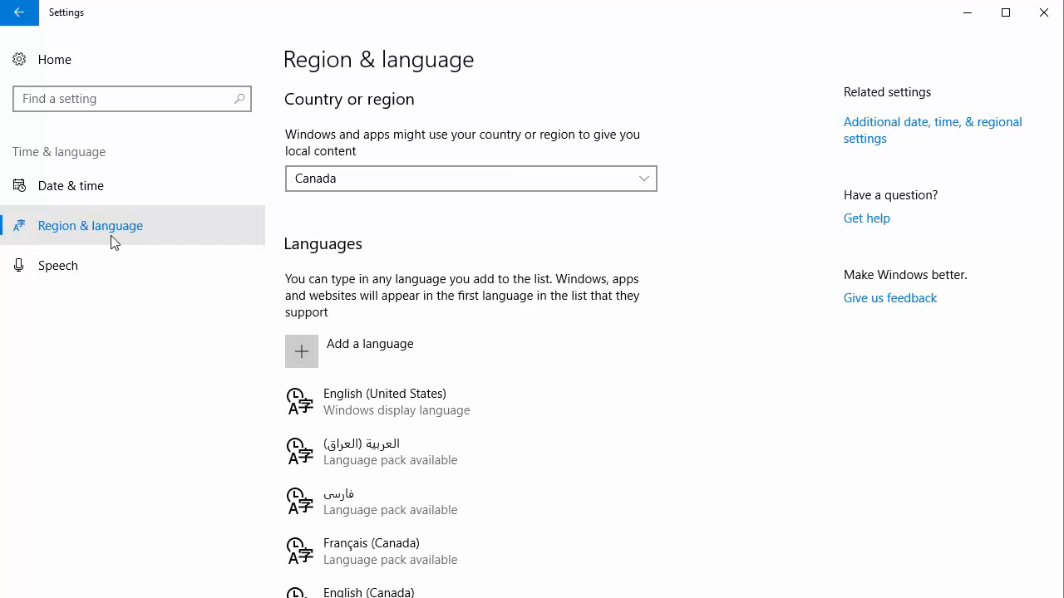
mouse_move(890, 194)
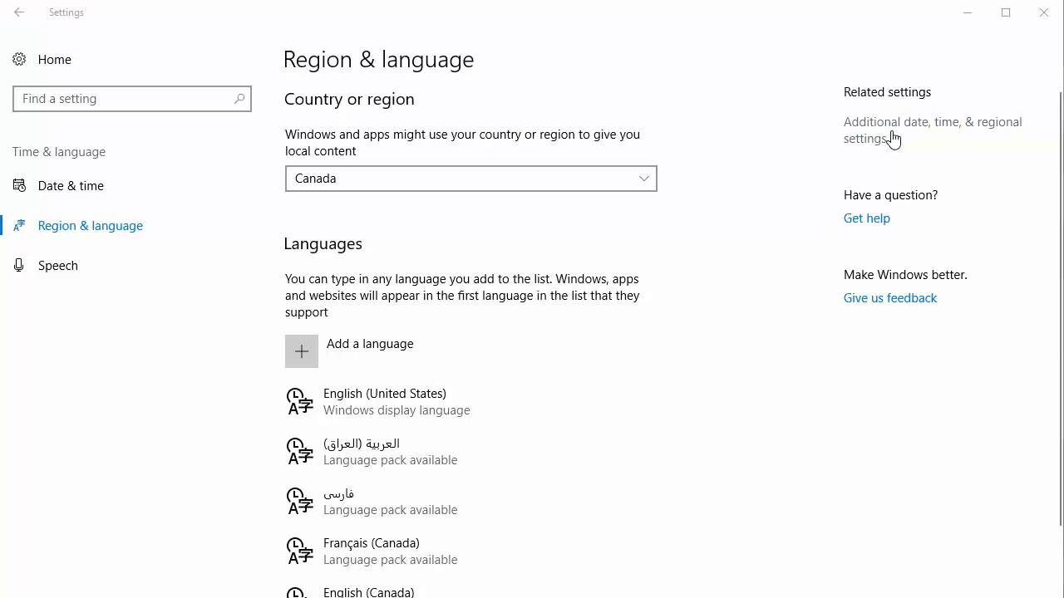
left_click(932, 130)
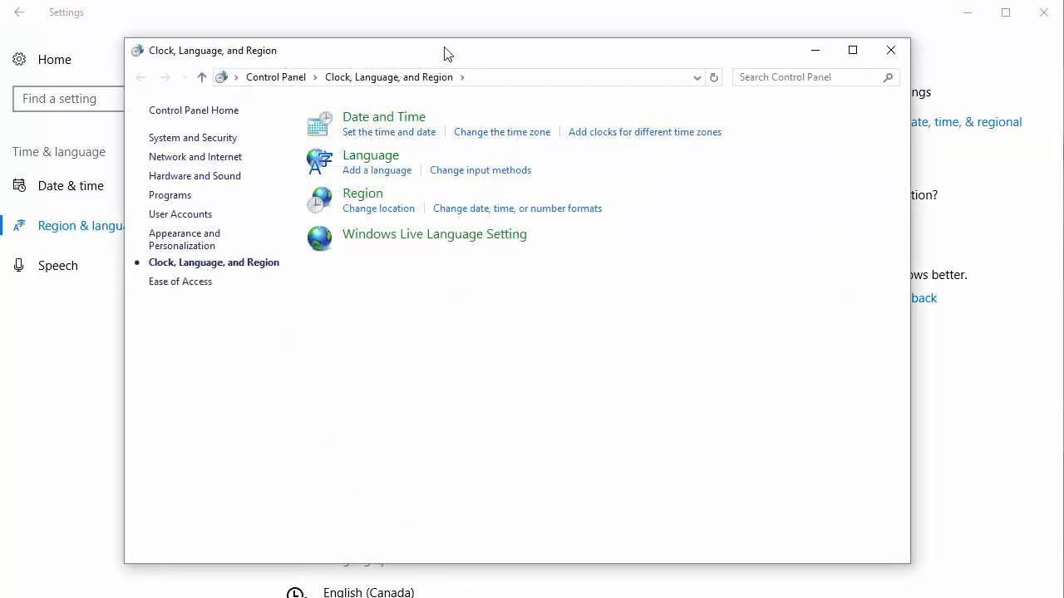
mouse_move(394, 214)
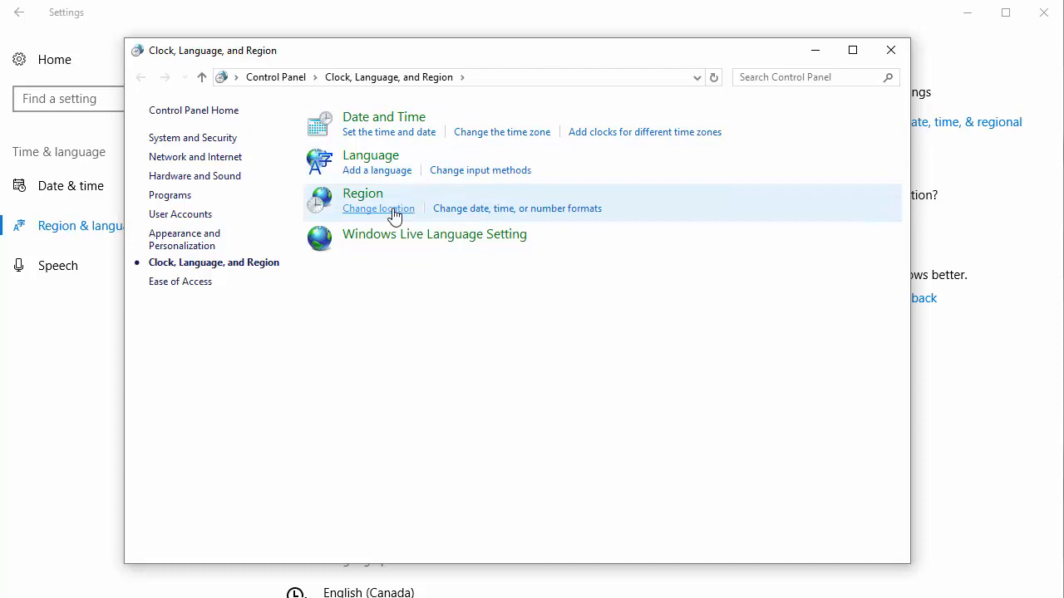
Open the Administrative tab's system locale setting, currently French (Canada).
left_click(378, 208)
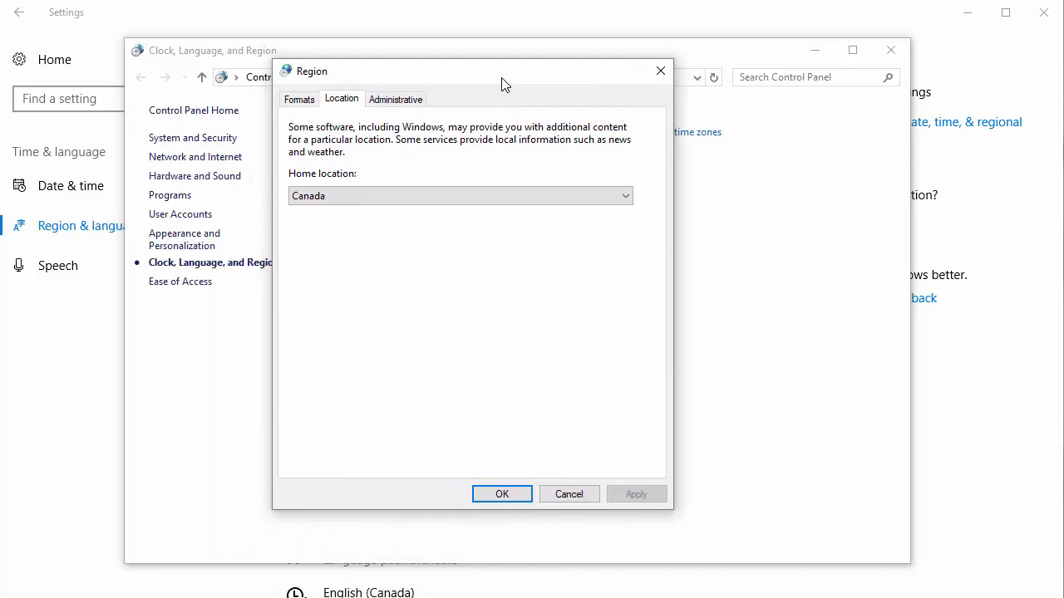
left_click(395, 98)
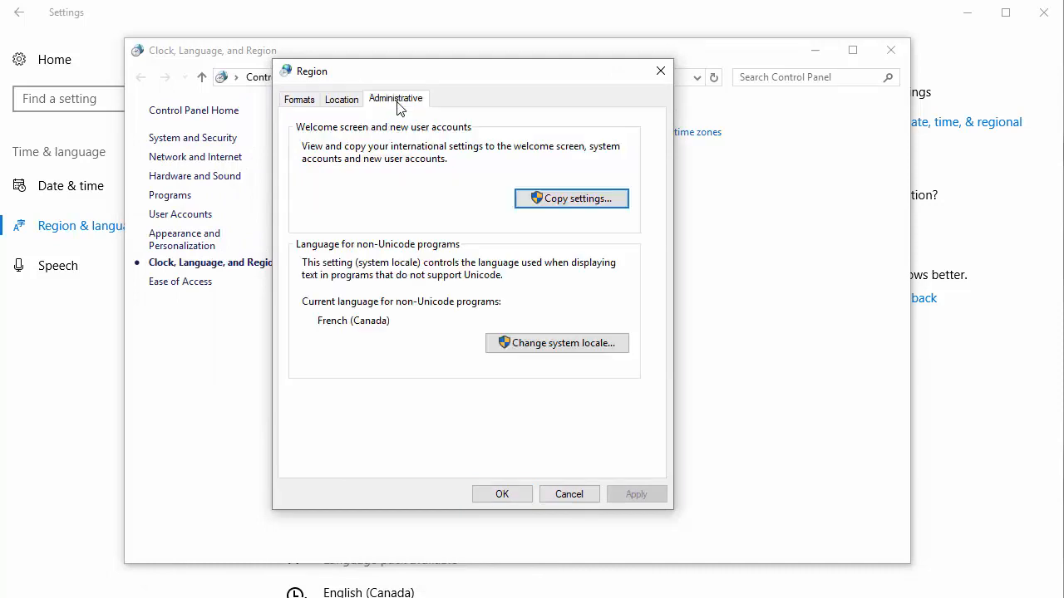
mouse_move(407, 270)
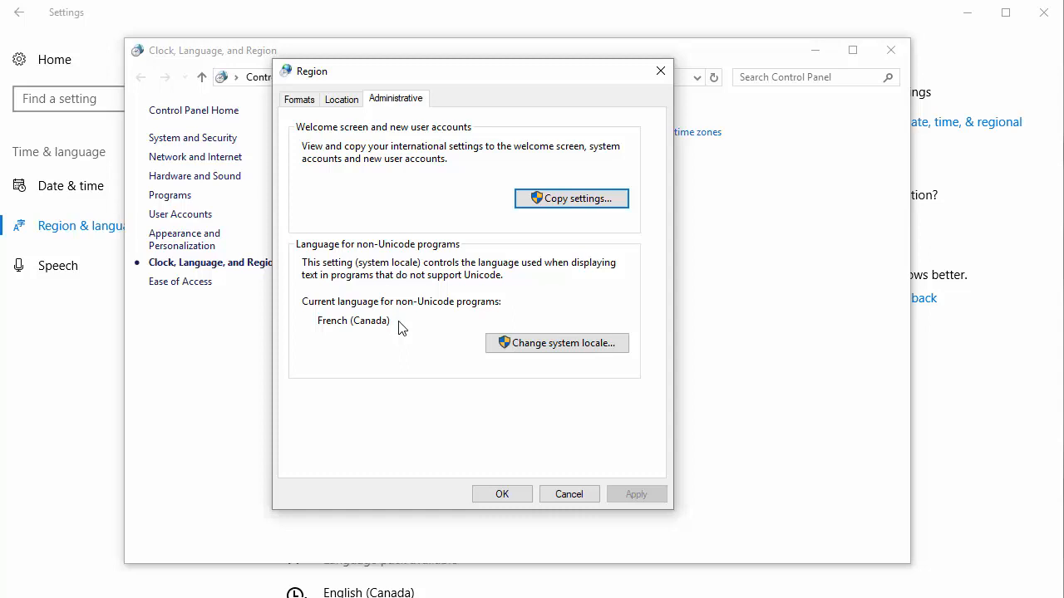
left_click(557, 342)
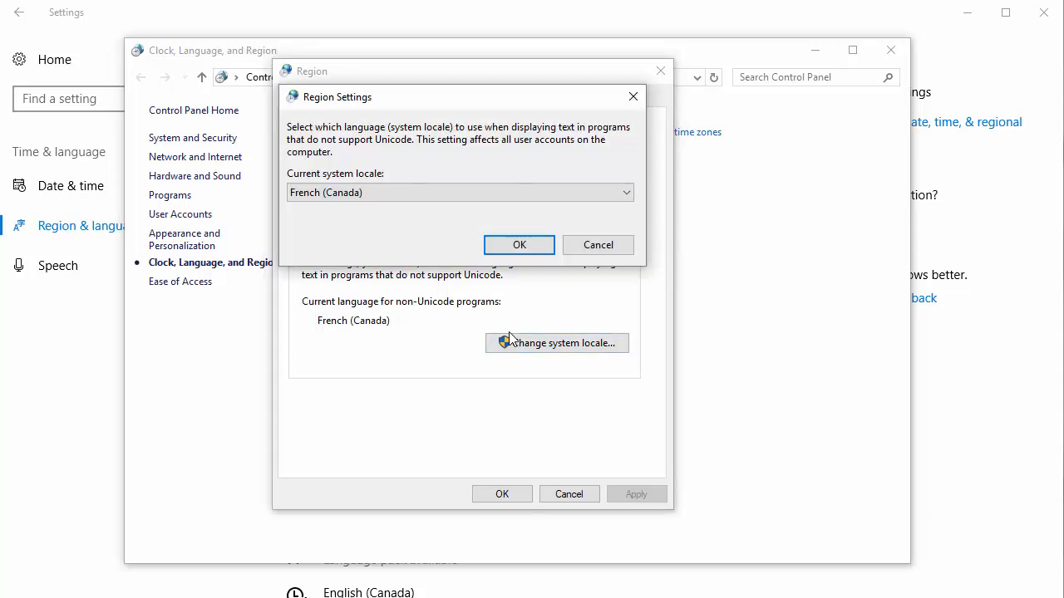
mouse_move(523, 341)
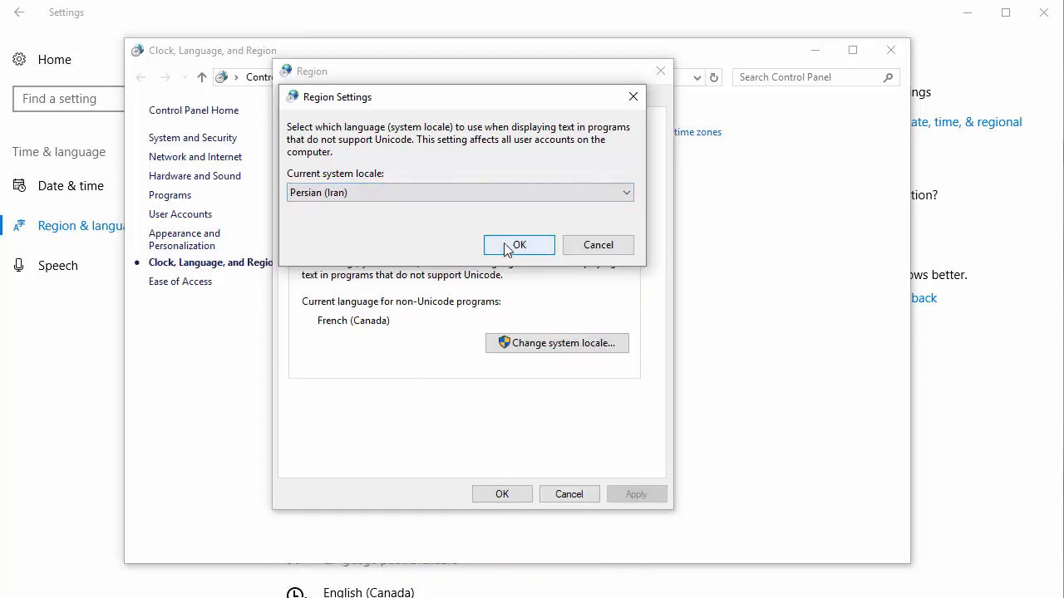
Confirm Persian (Iran) as the current system locale for non-Unicode programs.
left_click(519, 245)
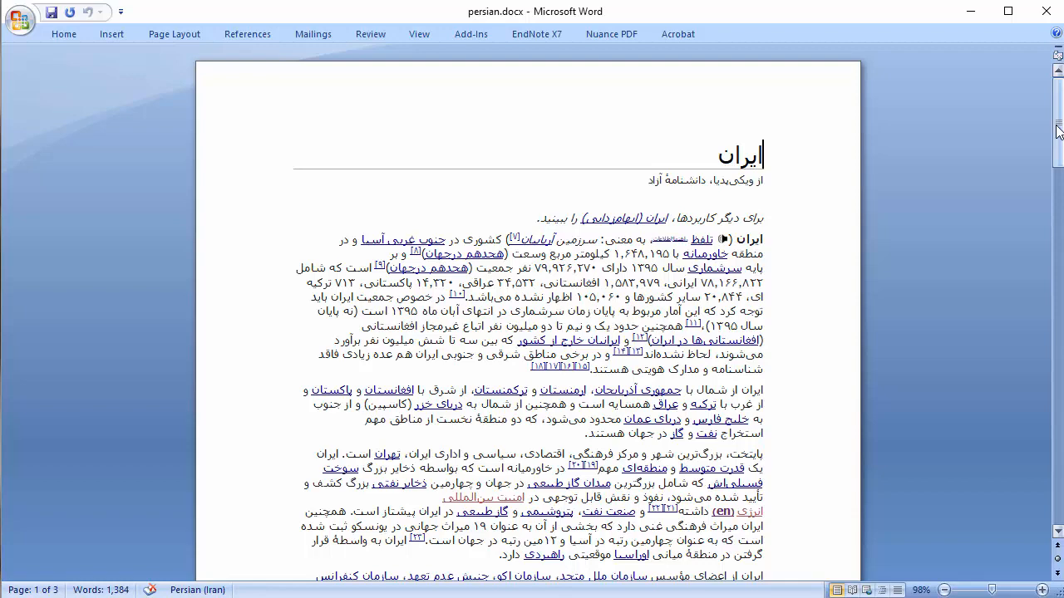
scroll("down", 3)
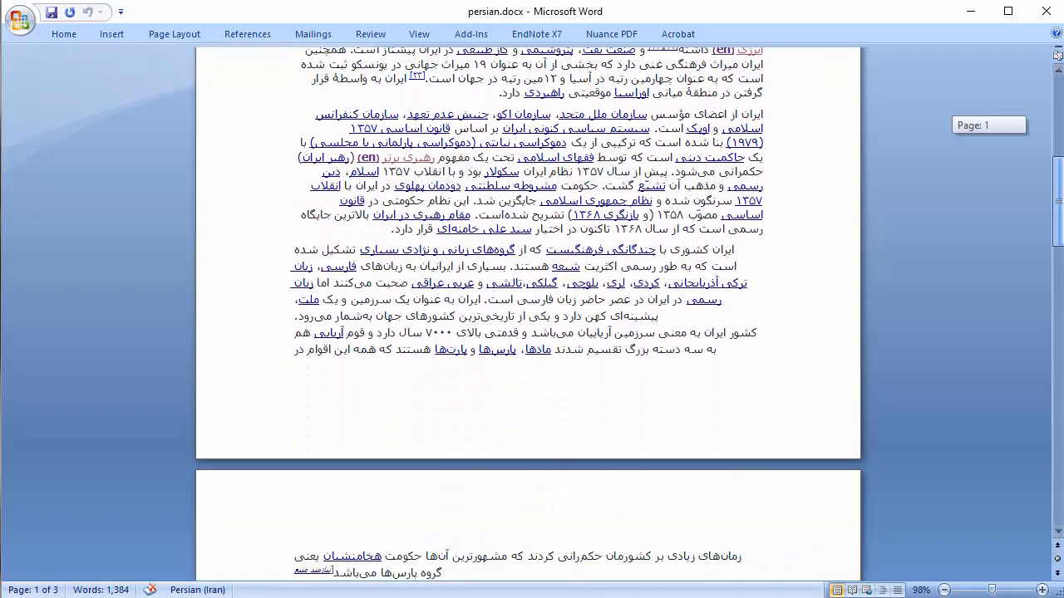
scroll("down", 3)
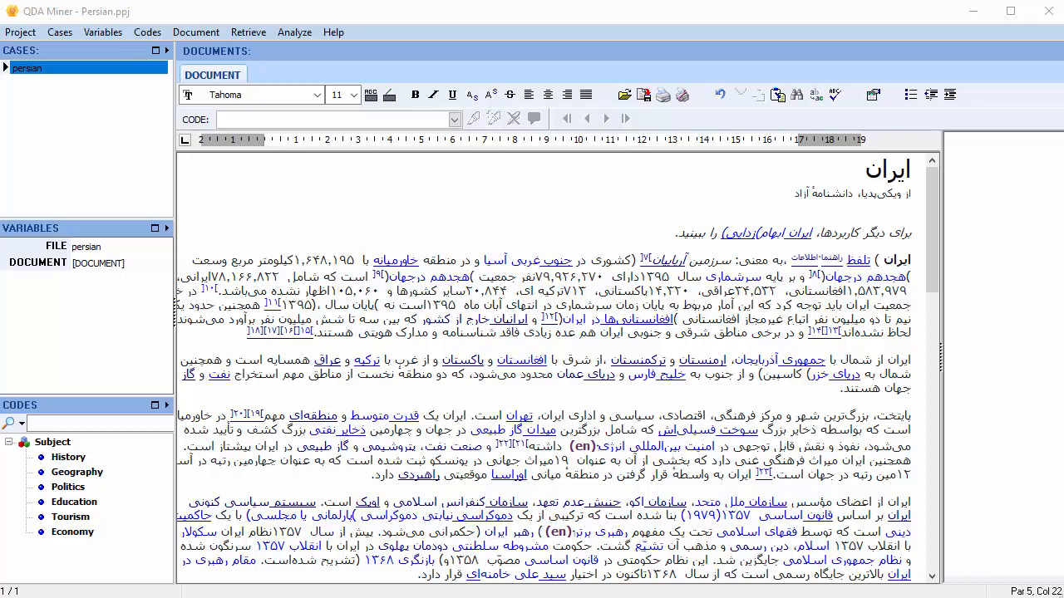
mouse_move(20, 40)
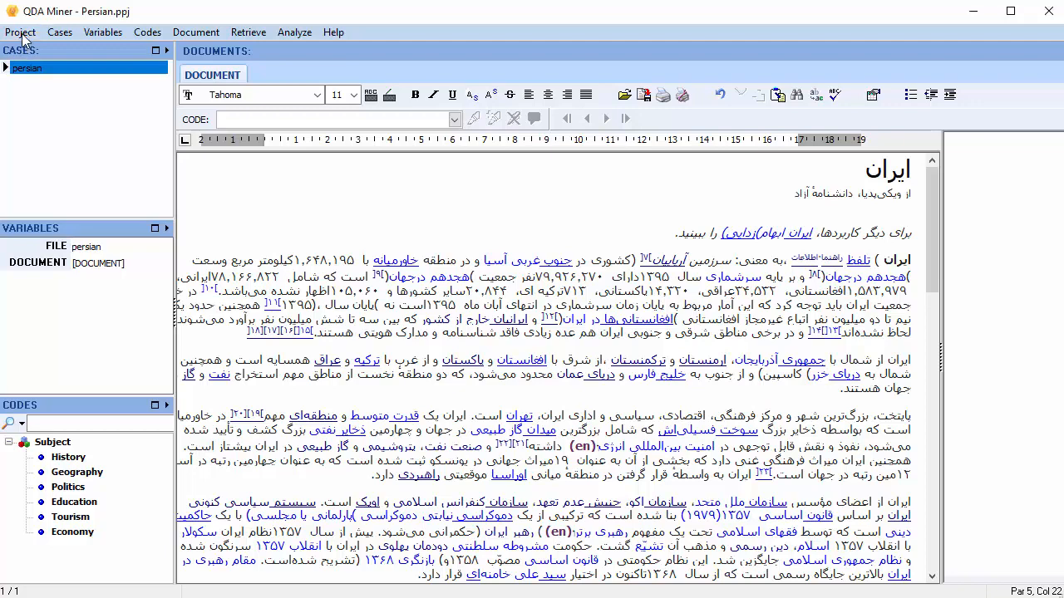
Enable 'Right to left languages support' in the project properties' Miscellaneous options.
left_click(20, 31)
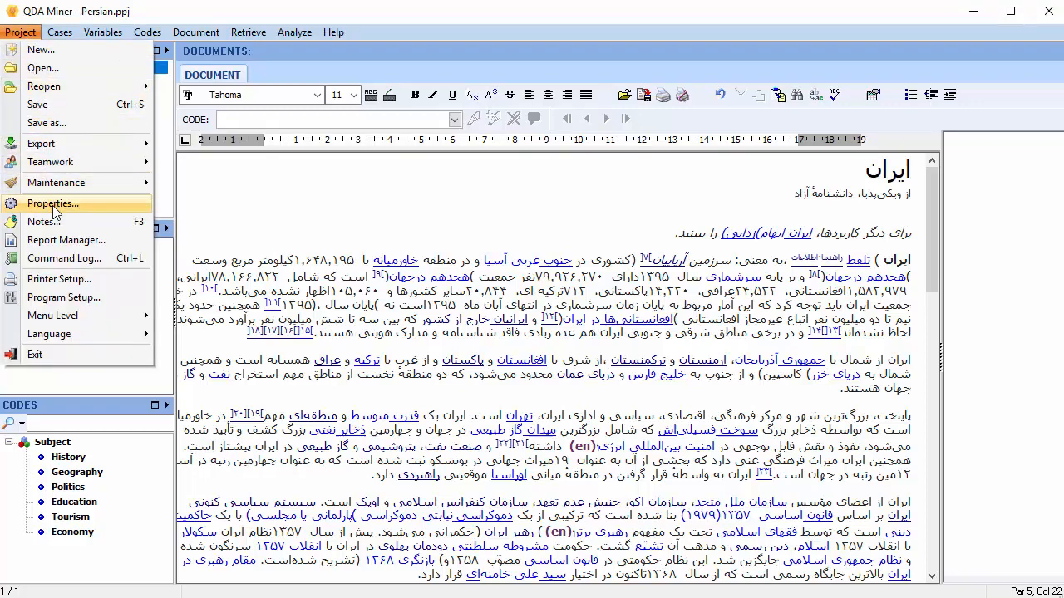
left_click(51, 202)
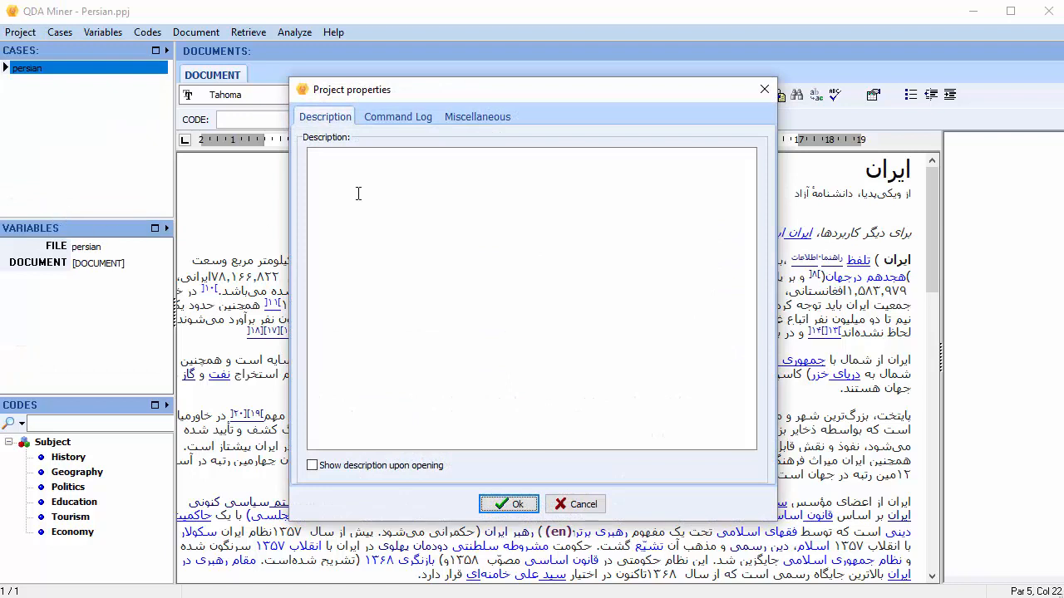
left_click(477, 116)
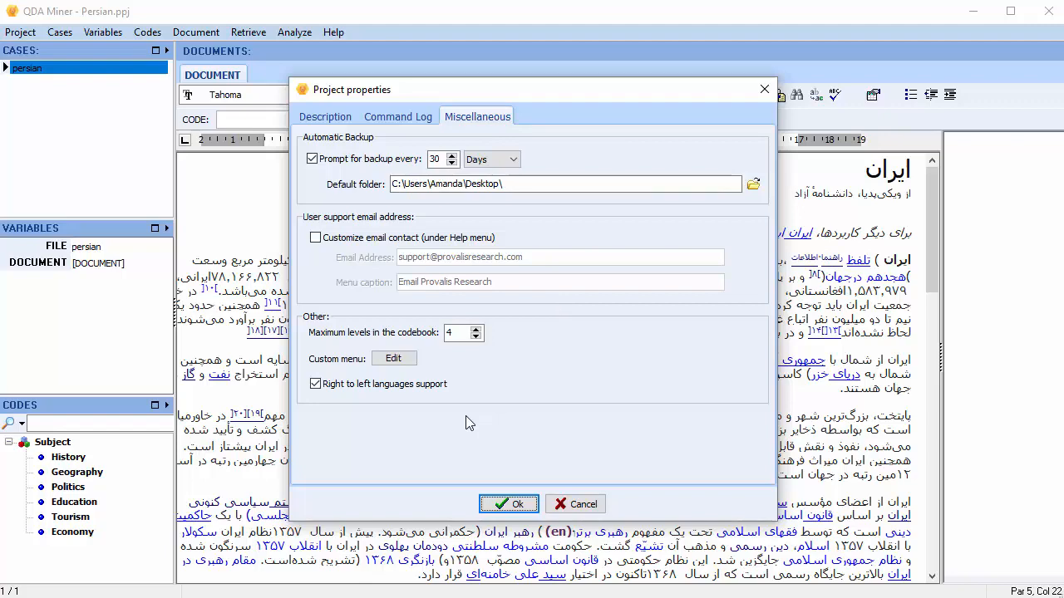
left_click(509, 504)
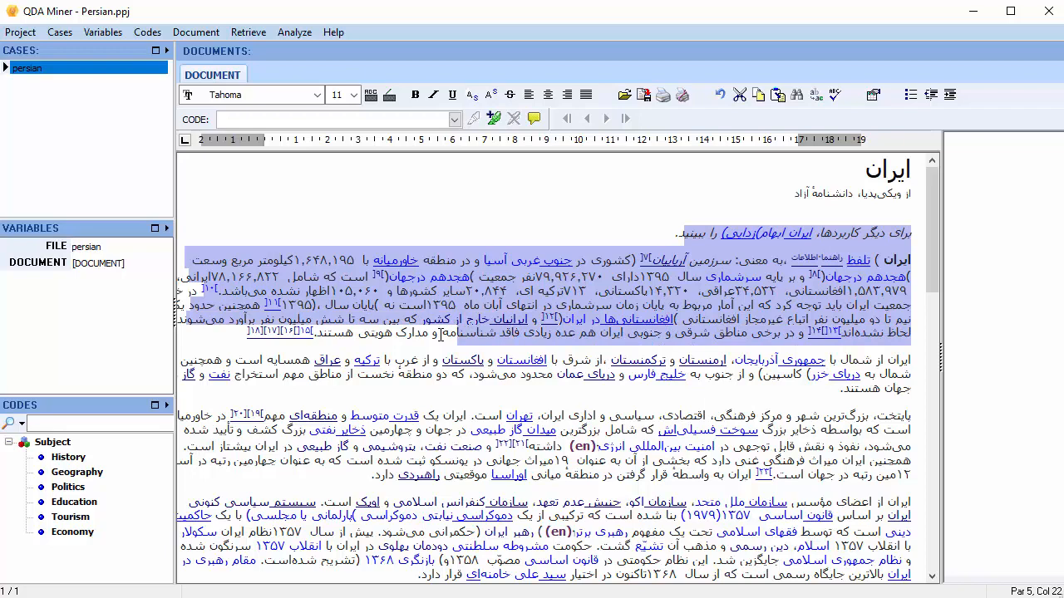
Apply History to the opening paragraph and add the Persian code تاریخ under Subject.
left_click(69, 457)
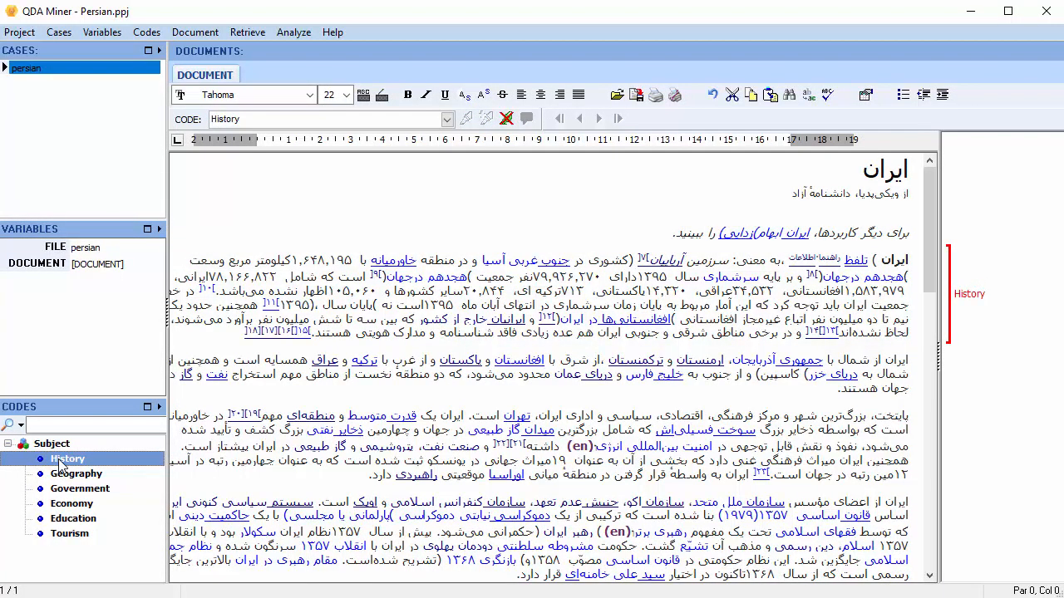
right_click(67, 458)
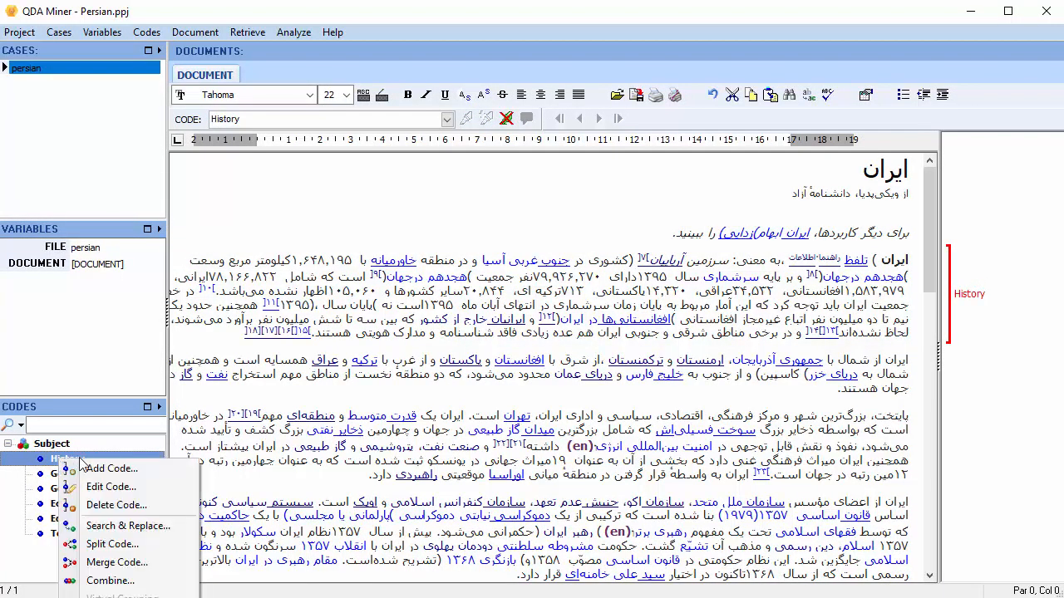
left_click(111, 468)
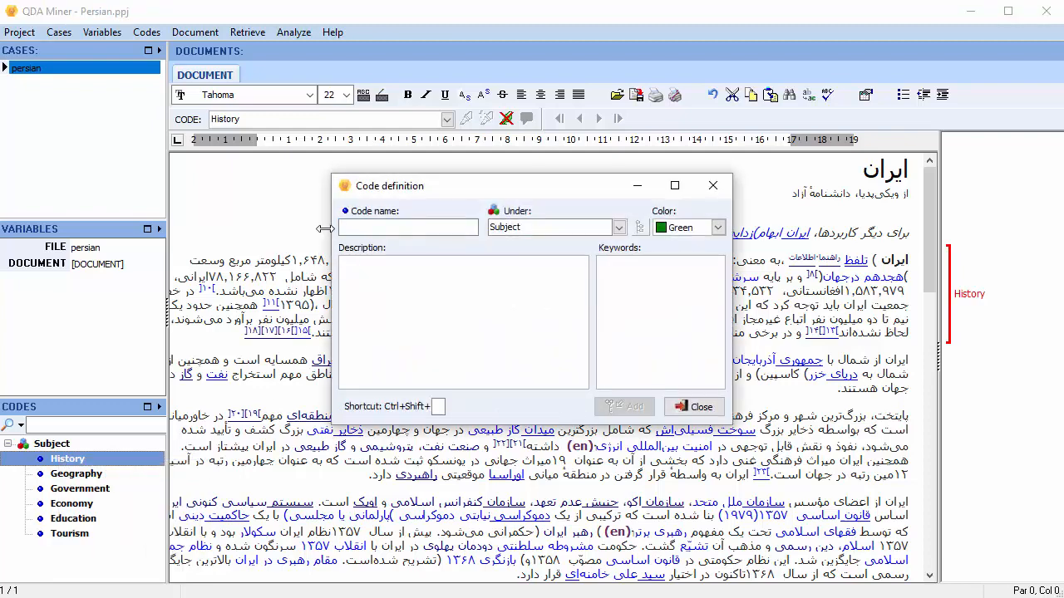
right_click(407, 227)
type("تاریخ")
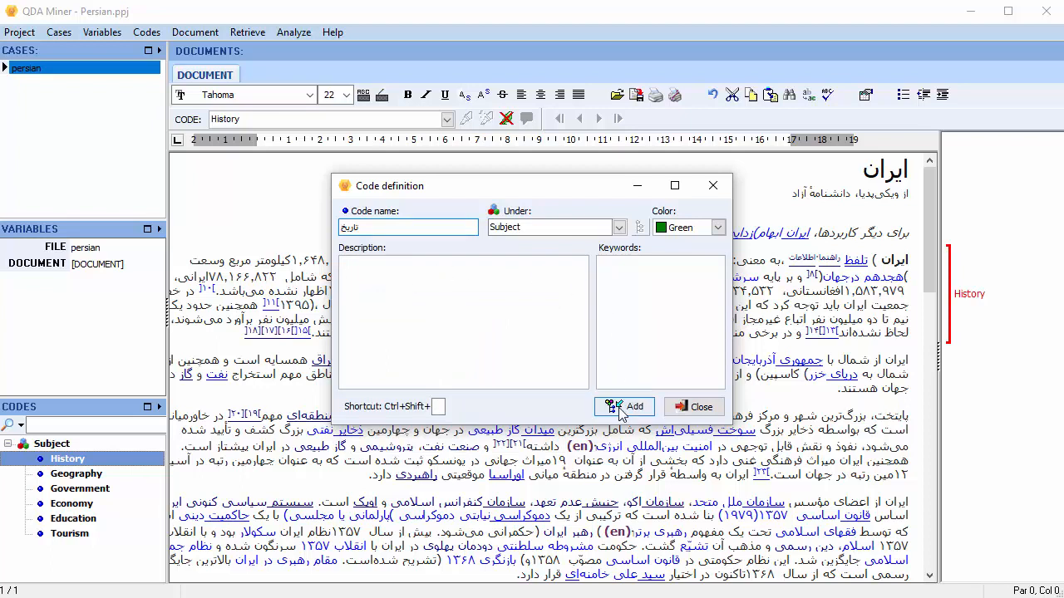
left_click(623, 406)
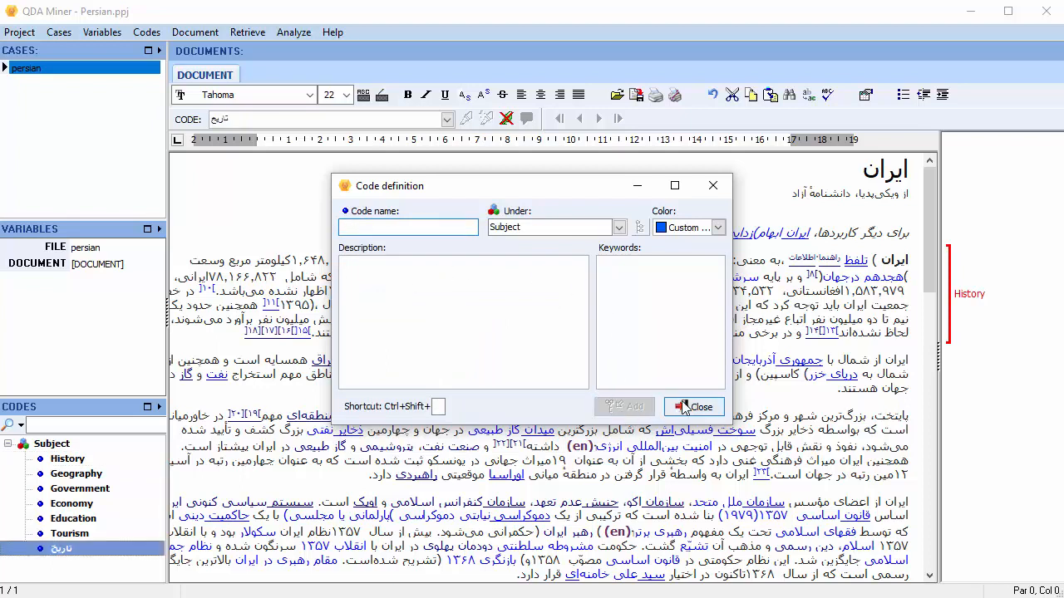
left_click(694, 406)
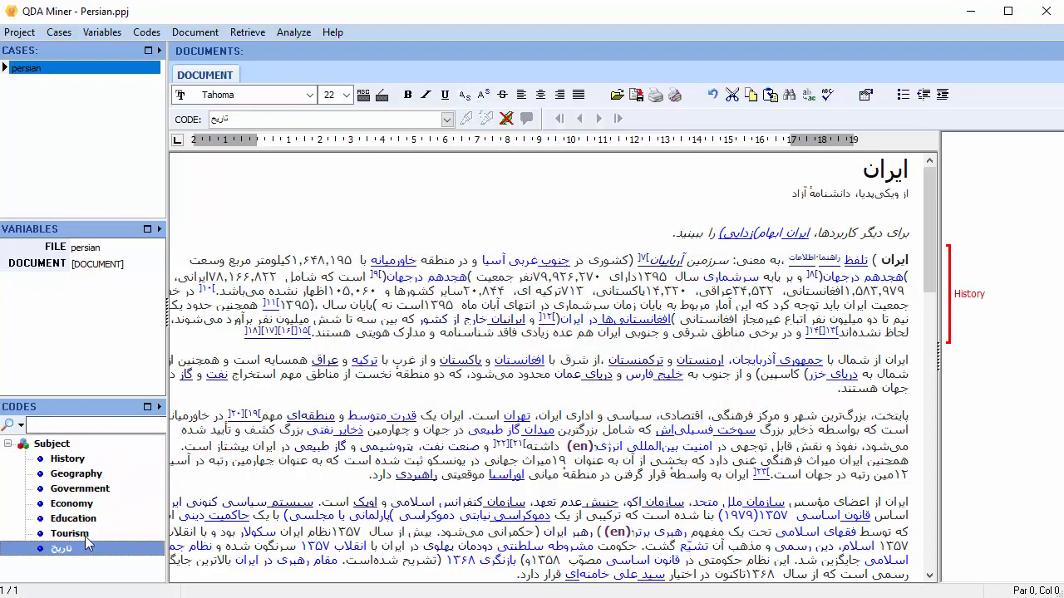